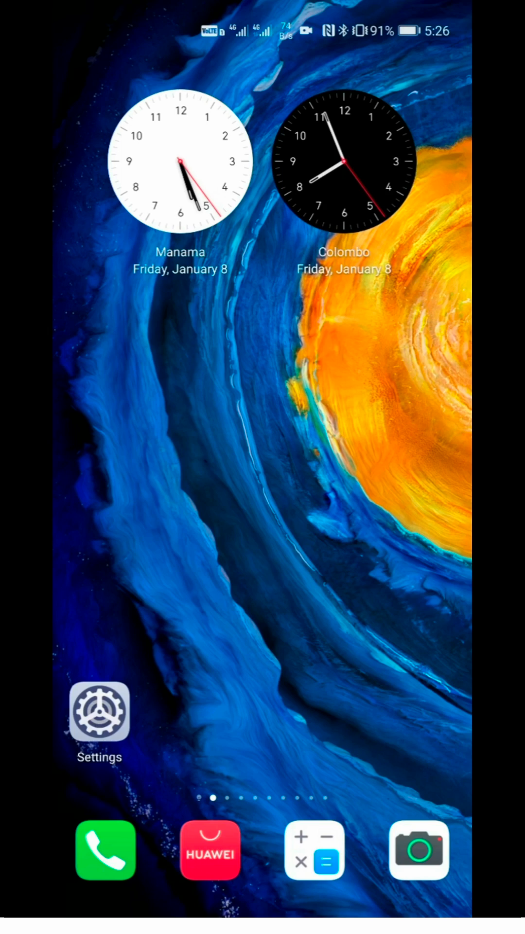
Step: Bring up About phone in Settings, confirming developer mode is already active
click(99, 713)
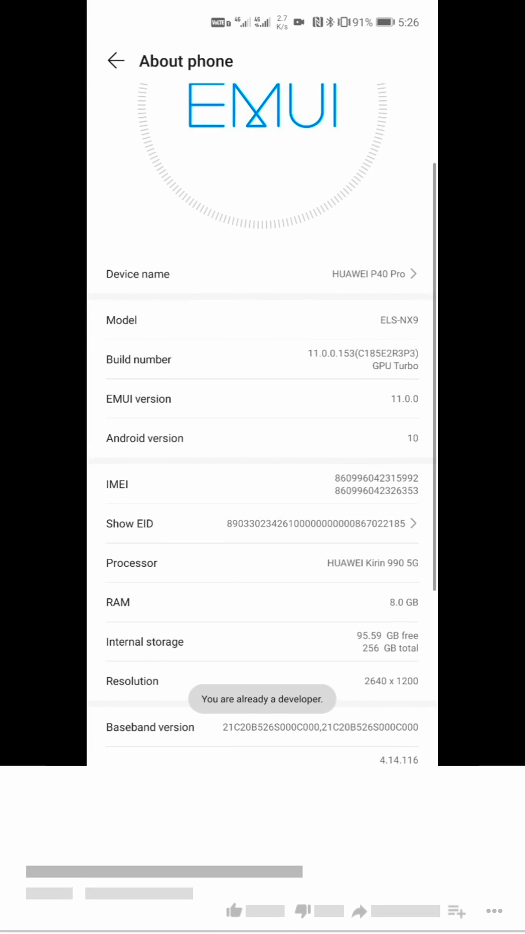
scroll(down, 3)
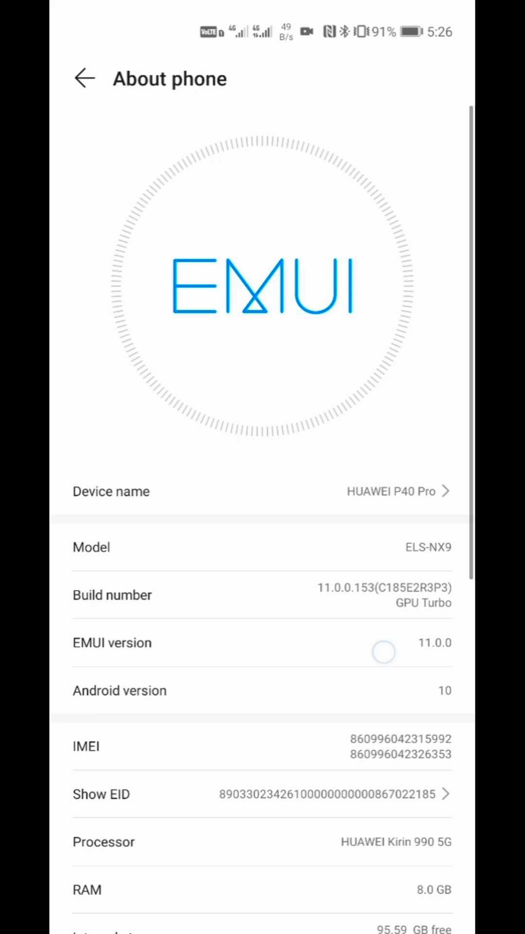
scroll(up, 3)
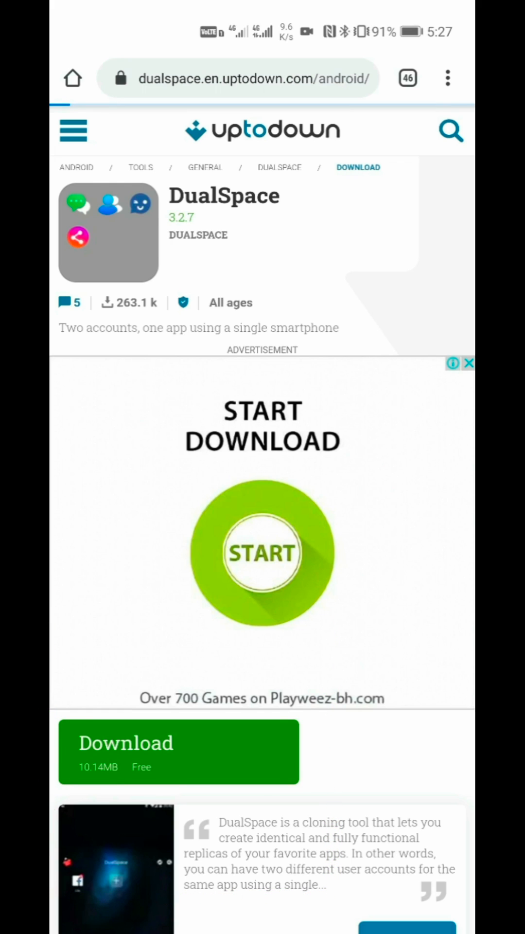
Step: Download the DualSpace 3.2.7 APK, keep it despite the harmful-file warning, and launch its installer
click(178, 751)
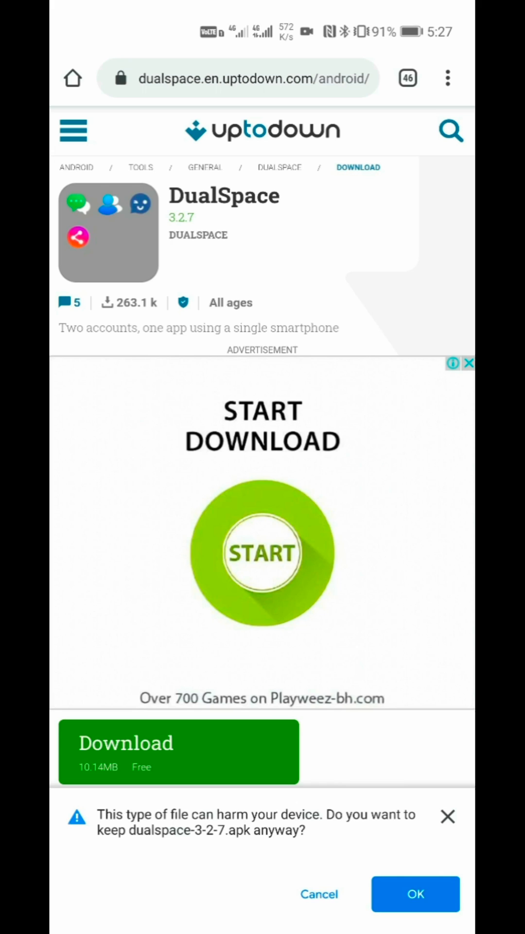
click(415, 894)
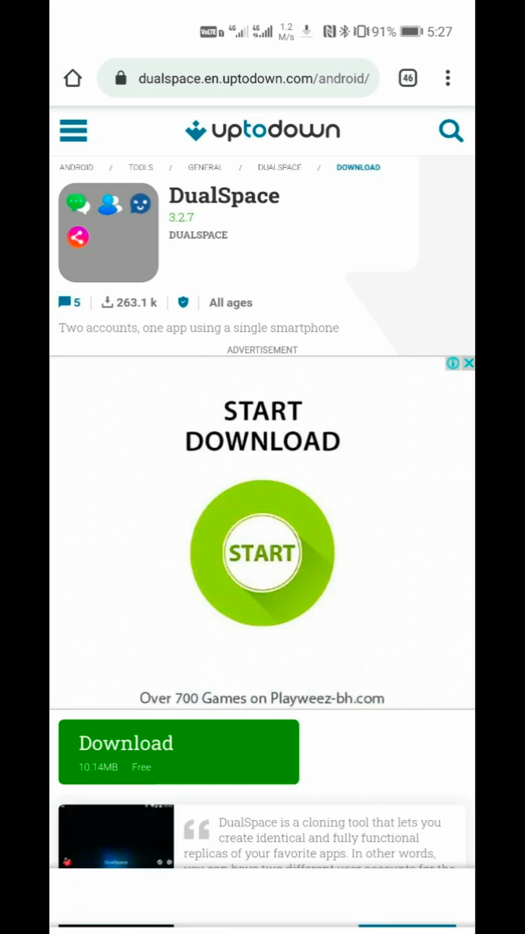
click(178, 751)
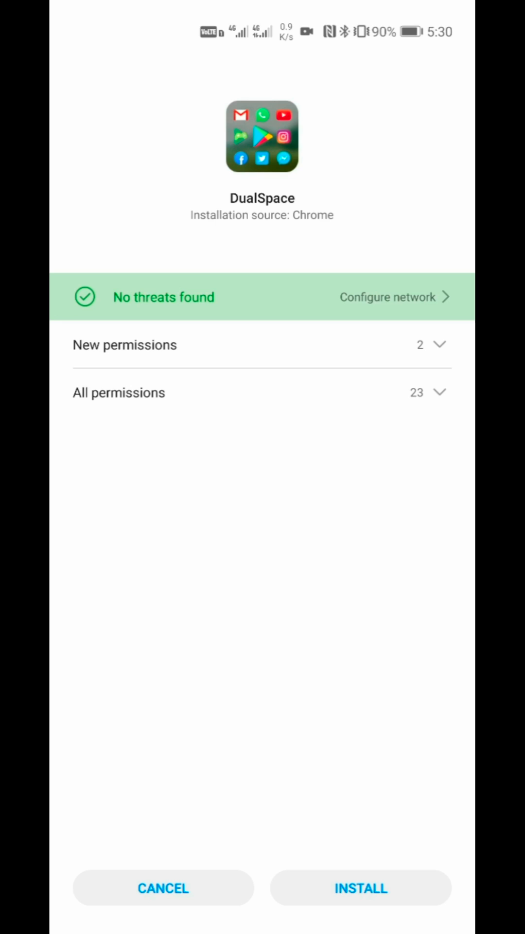
Step: Install and launch DualSpace, allowing phone-call and remaining permission requests
click(360, 888)
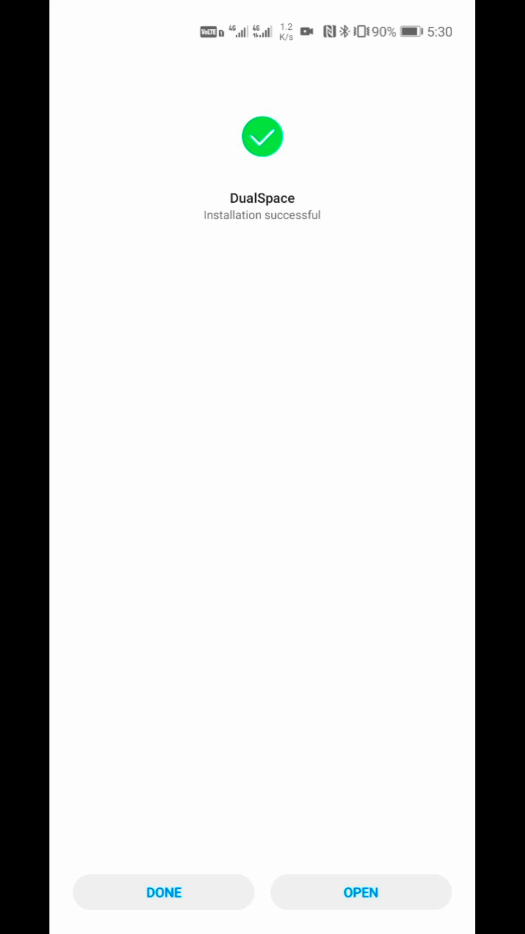
click(360, 892)
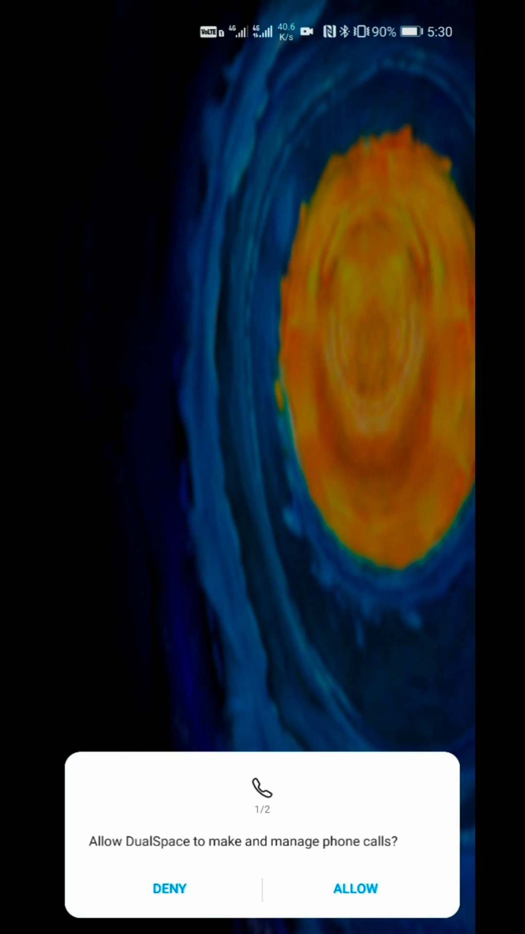
click(355, 888)
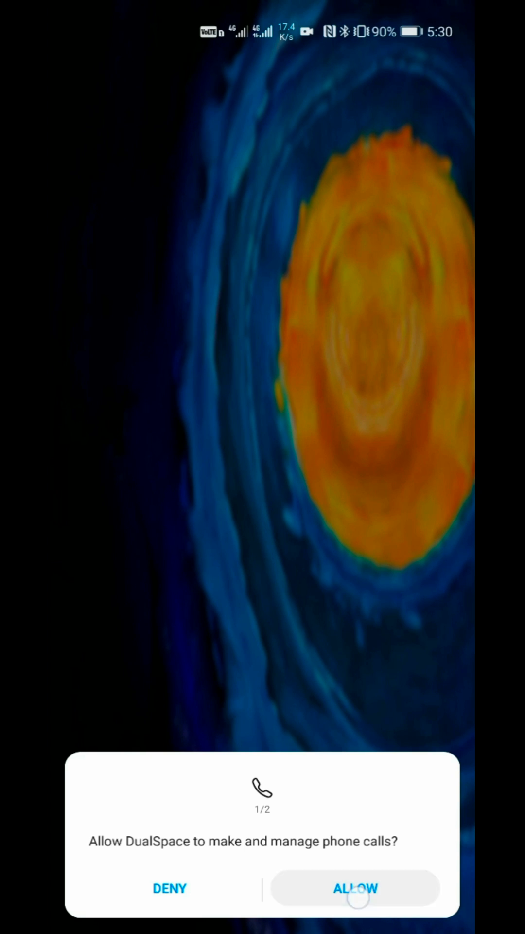
click(355, 888)
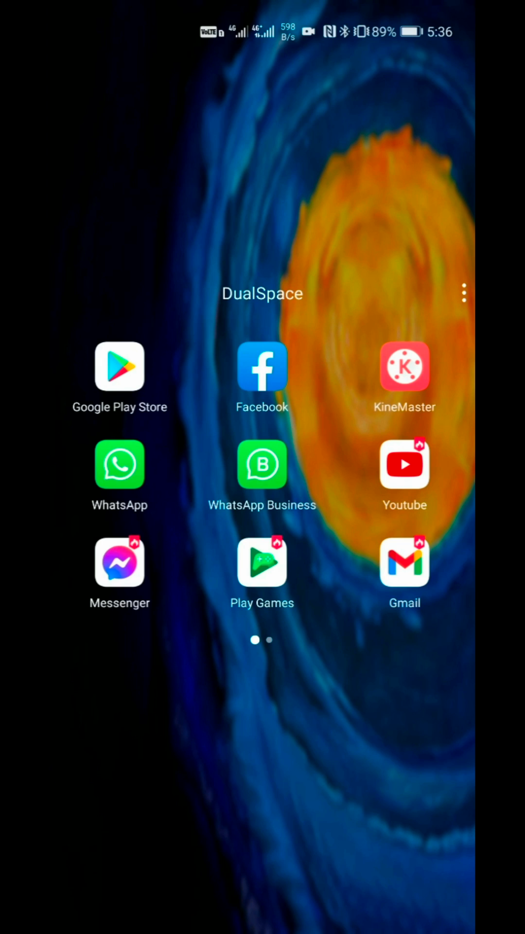
Step: Launch the cloned Google Play Store in DualSpace and begin Google sign-in
click(119, 367)
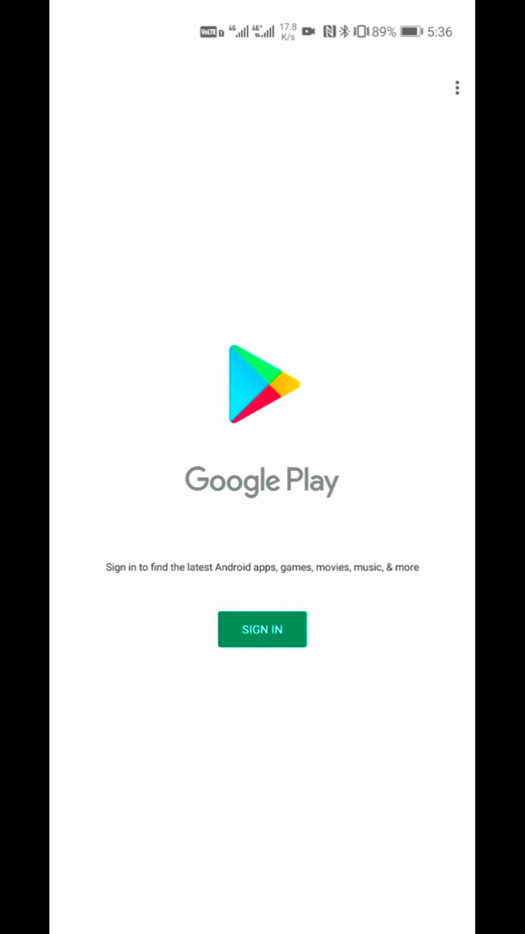
click(262, 629)
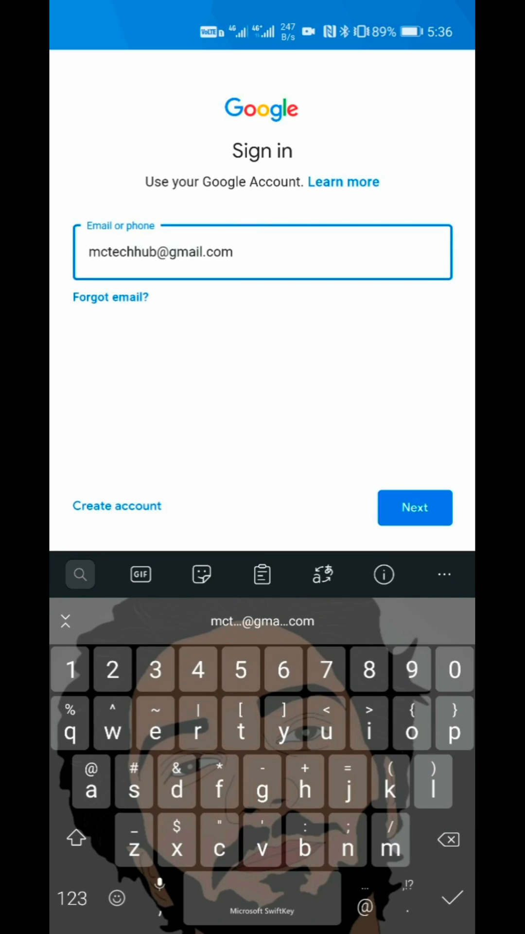
Step: Submit the account email and password, agree to the terms and accept Google services settings
click(414, 508)
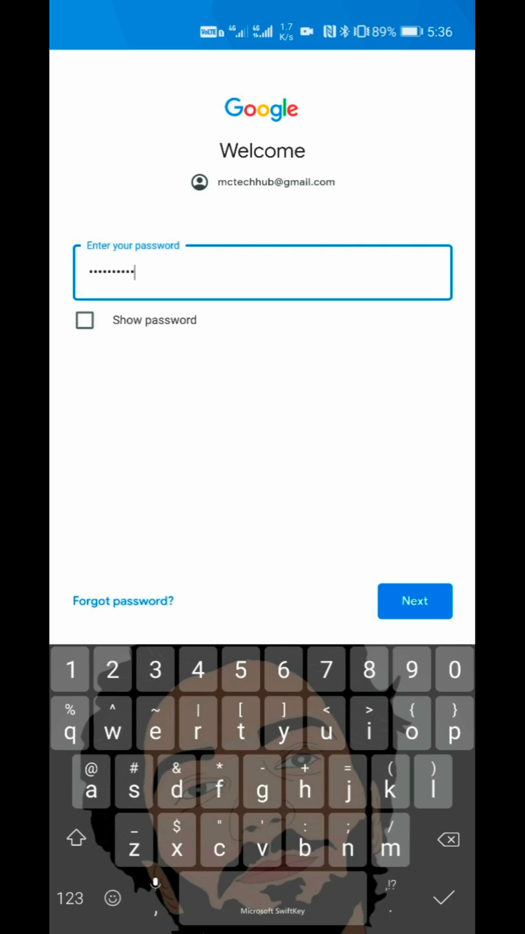
click(414, 600)
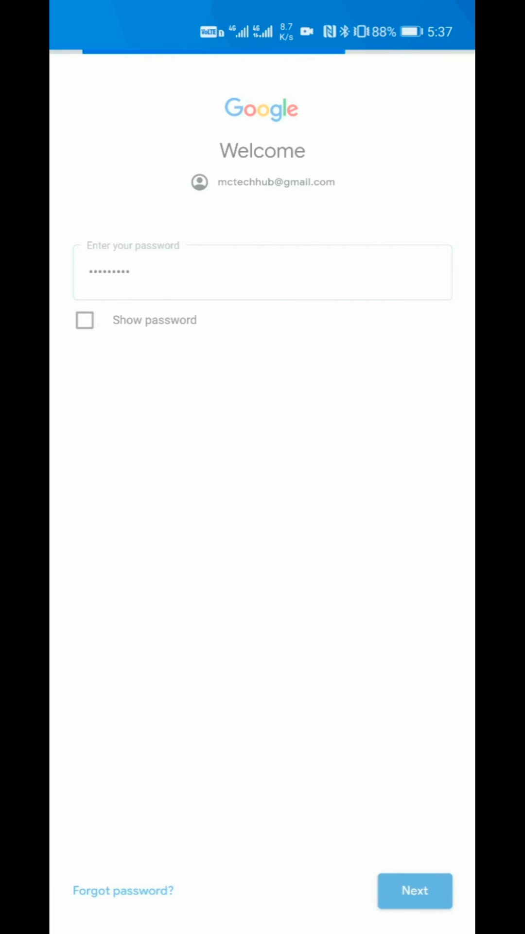
click(414, 890)
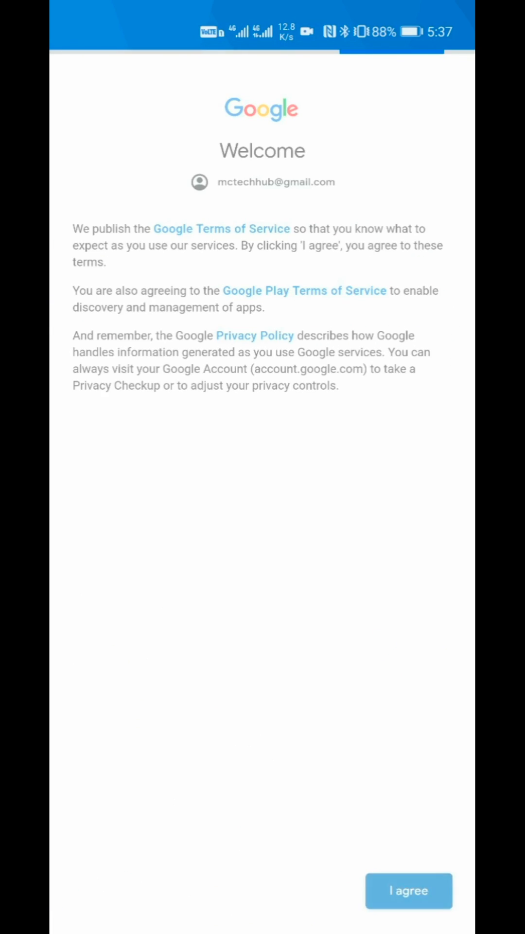
click(408, 890)
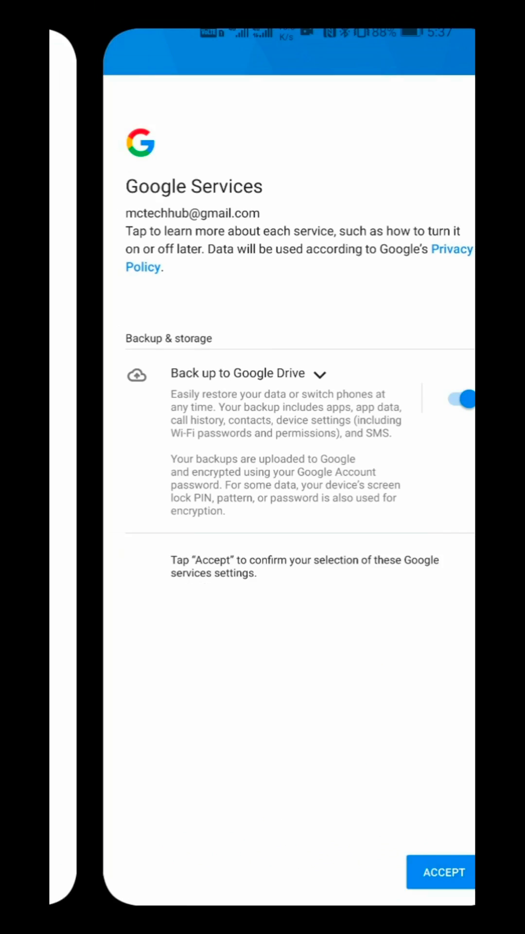
click(443, 872)
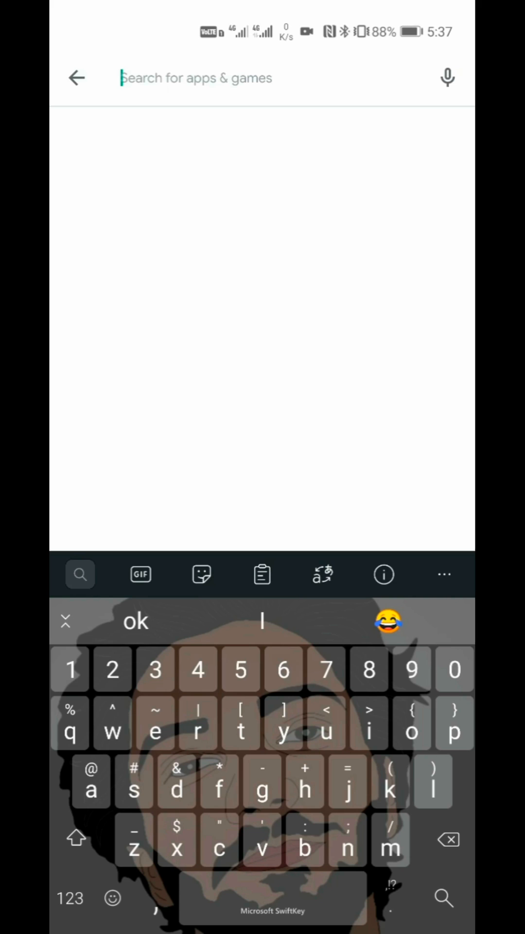
Step: Search 'maps', install Maps - Navigate & Explore by Google LLC and launch it
text(maps)
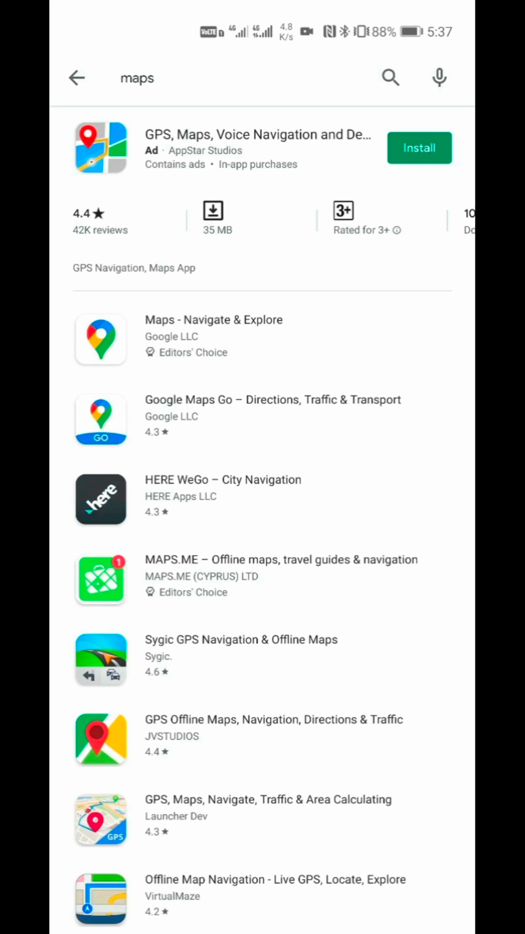
click(213, 338)
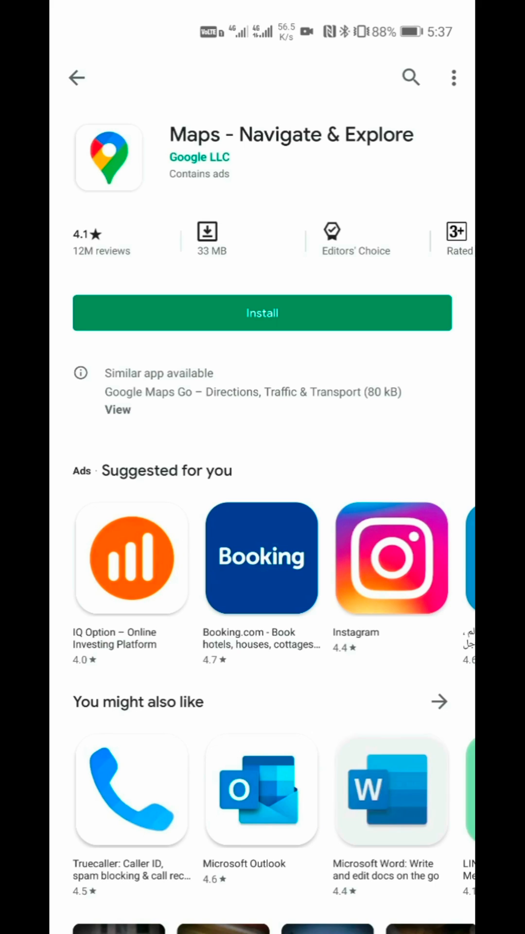
click(262, 312)
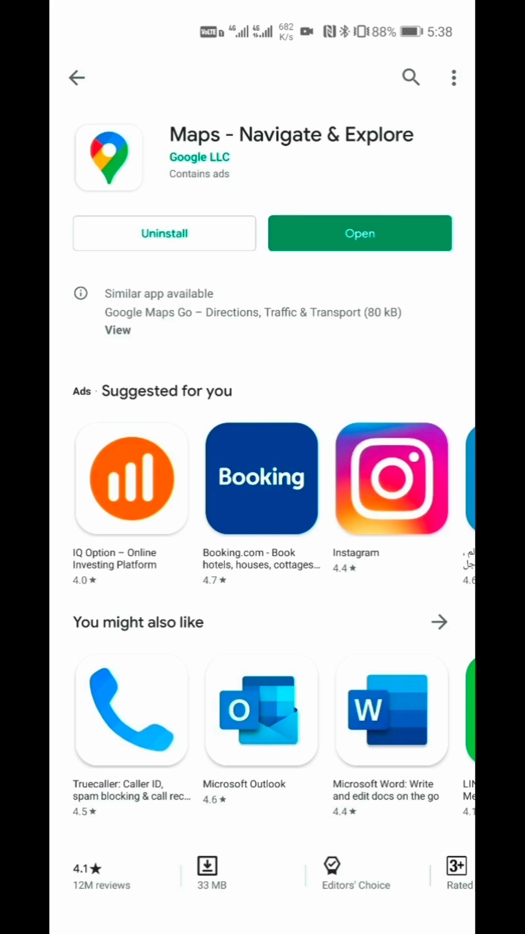
click(360, 232)
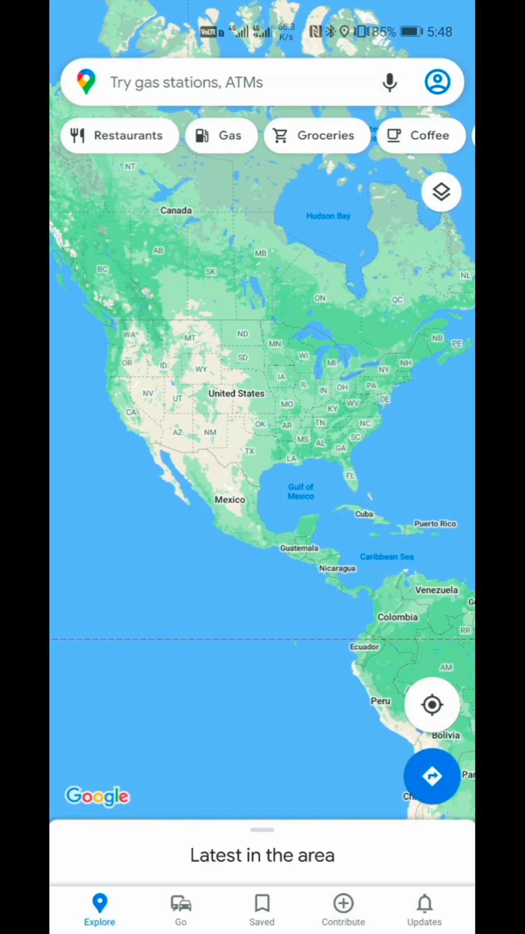
Step: Get driving directions from the current location to Almurtaja Jewellers (5 min, 1.5 km)
click(433, 704)
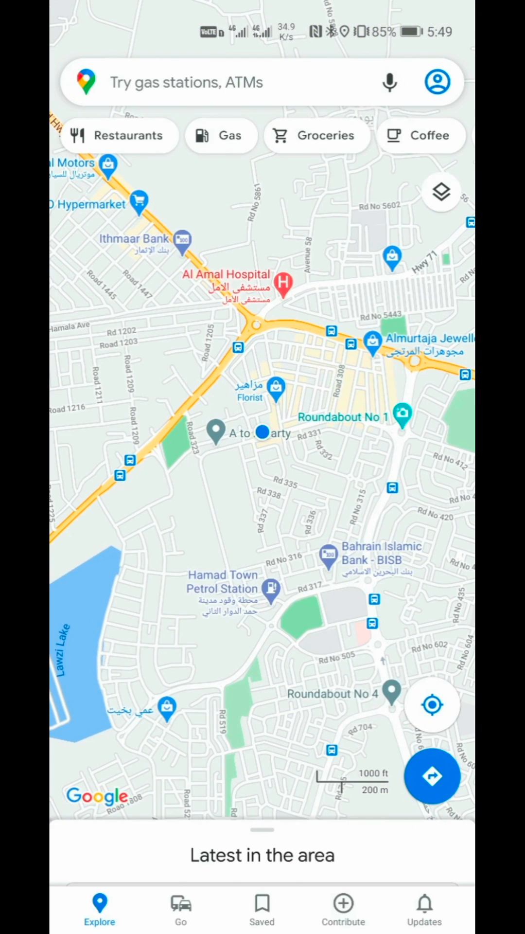
click(372, 342)
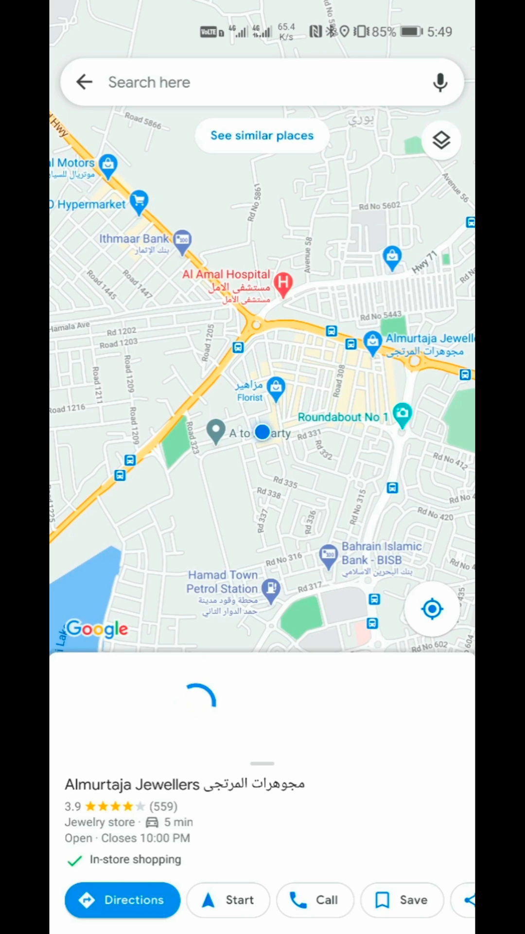
click(121, 899)
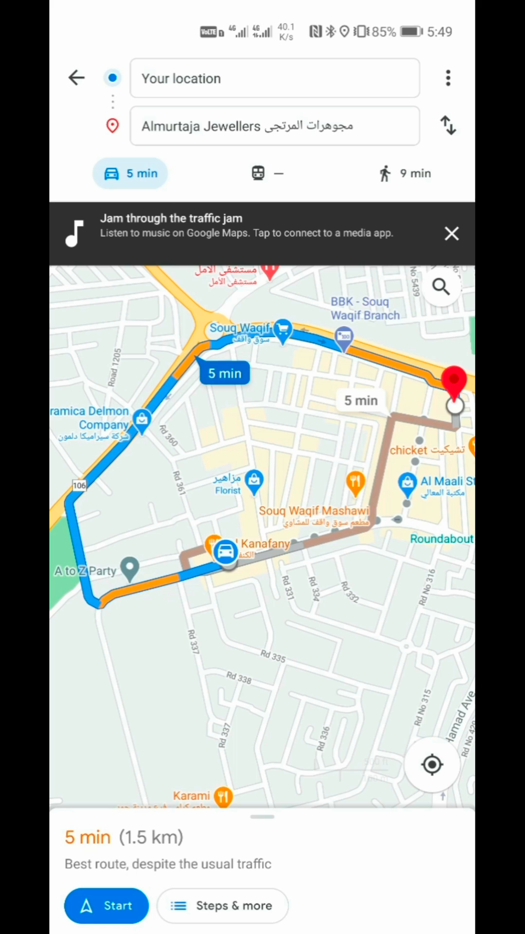
Step: Start turn-by-turn navigation along Road 309 and dismiss the welcome notice
click(106, 905)
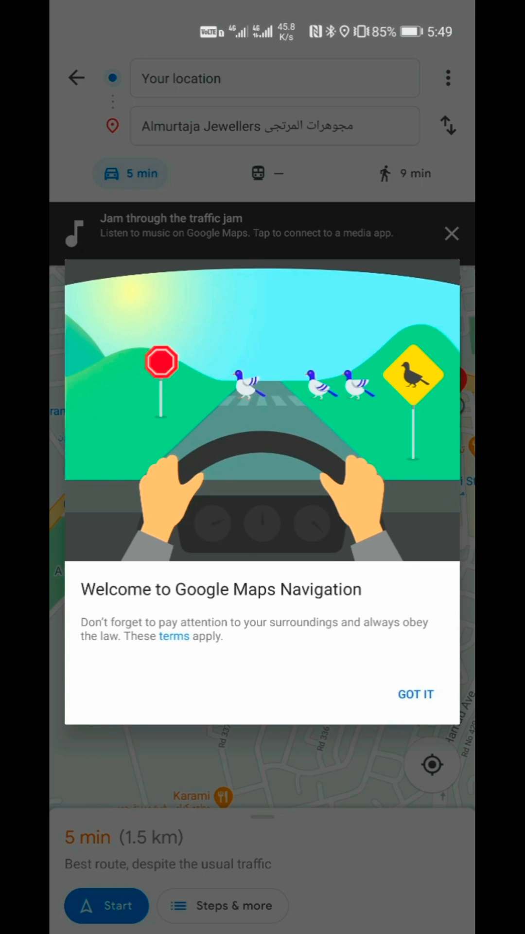
click(415, 694)
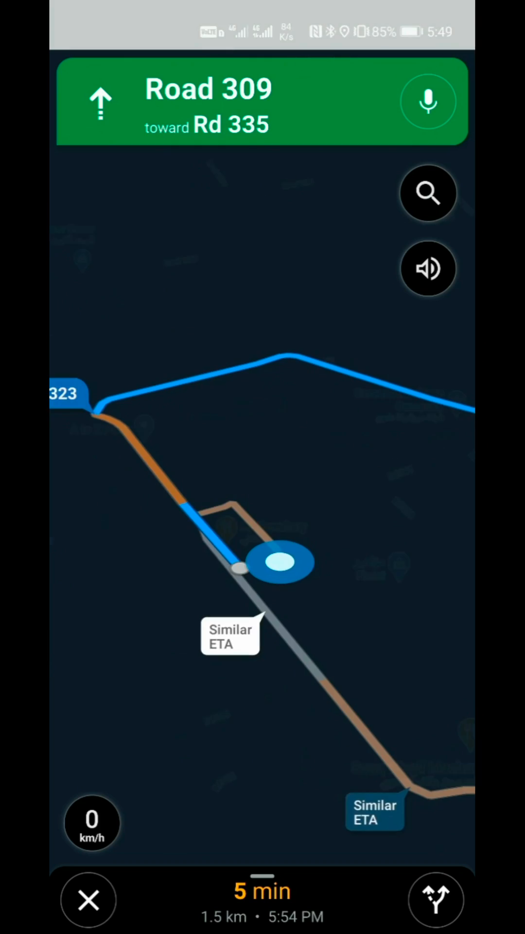